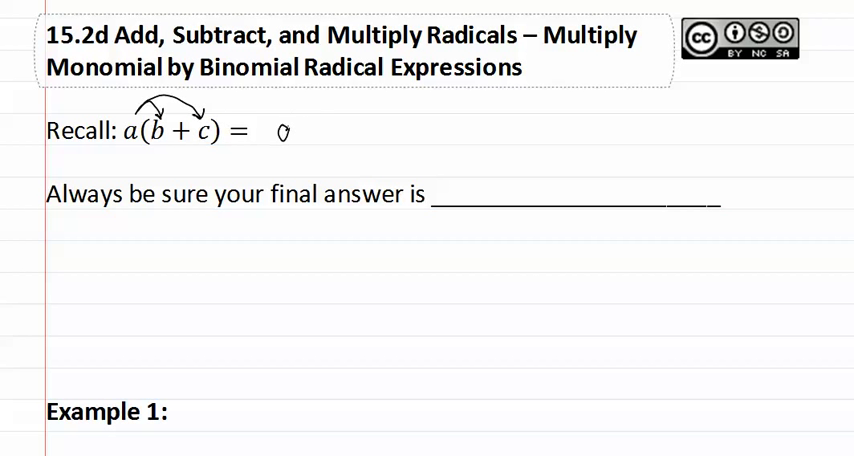
Handwrite 'ab + ac' after the Recall equation and 'Simplified' on the final-answer blank.
{"action": "type", "text": "ab +"}
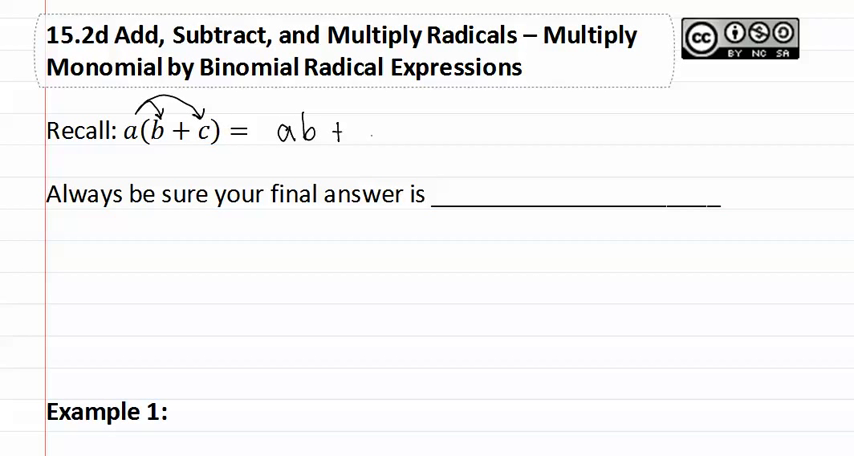
{"action": "type", "text": "ac"}
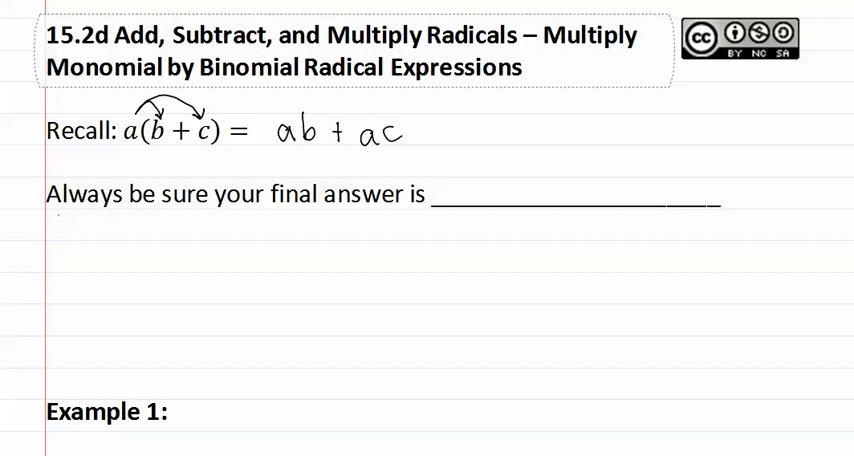
{"action": "type", "text": "Si"}
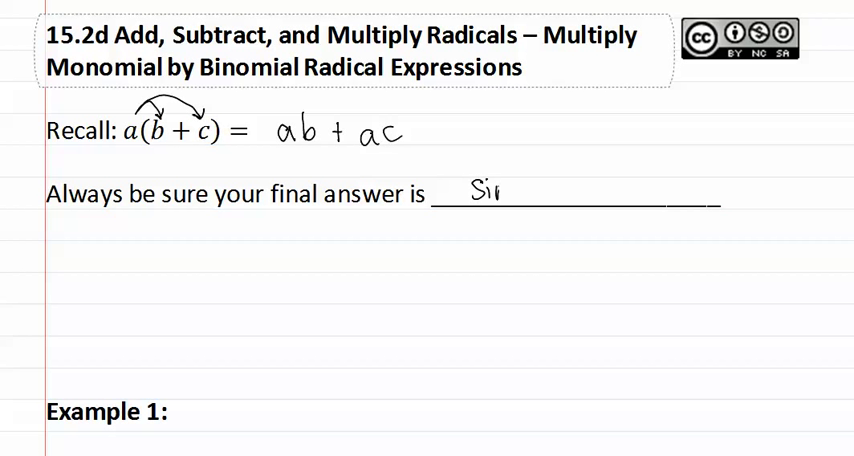
{"action": "type", "text": "Simplif"}
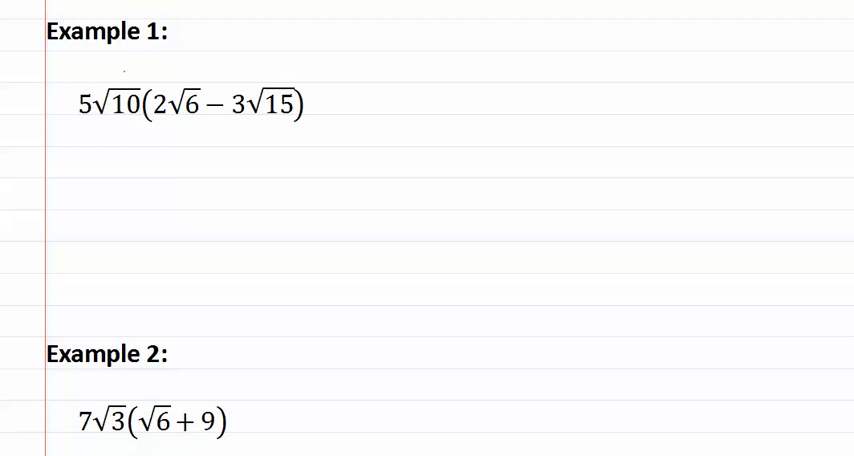
Draw arrows from 5√10 to 2√6 and 3√15, and write 10√(10·6) − 15√(10·15).
{"action": "left_click_drag", "start_coordinate": [115, 75], "coordinate": [175, 80]}
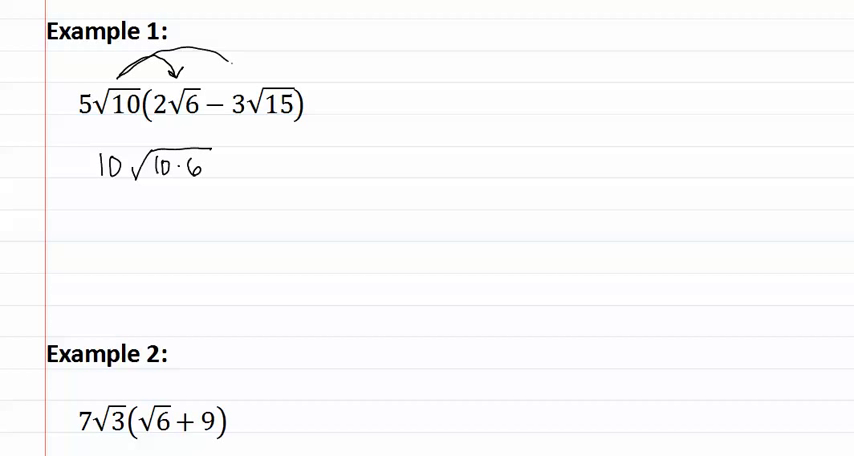
{"action": "left_click_drag", "start_coordinate": [200, 60], "coordinate": [255, 85]}
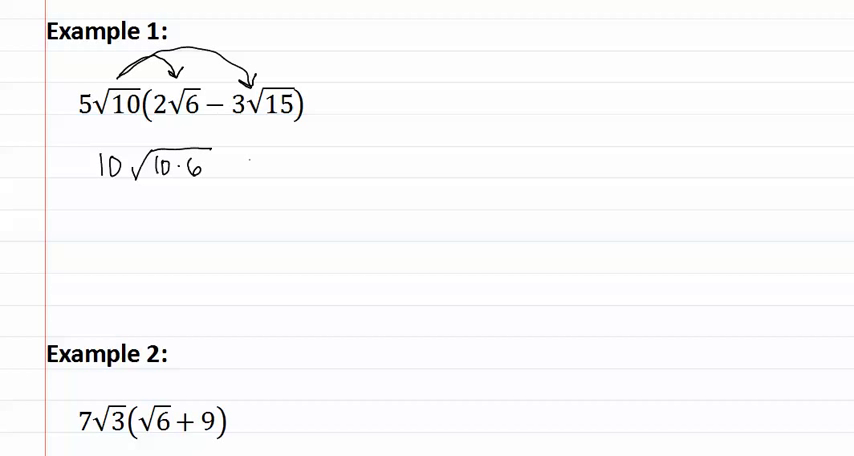
{"action": "type", "text": "-15√10·"}
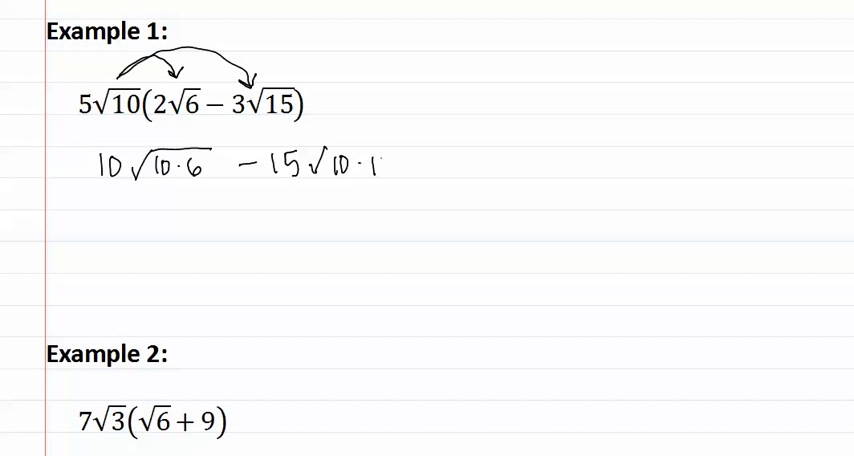
{"action": "type", "text": "15"}
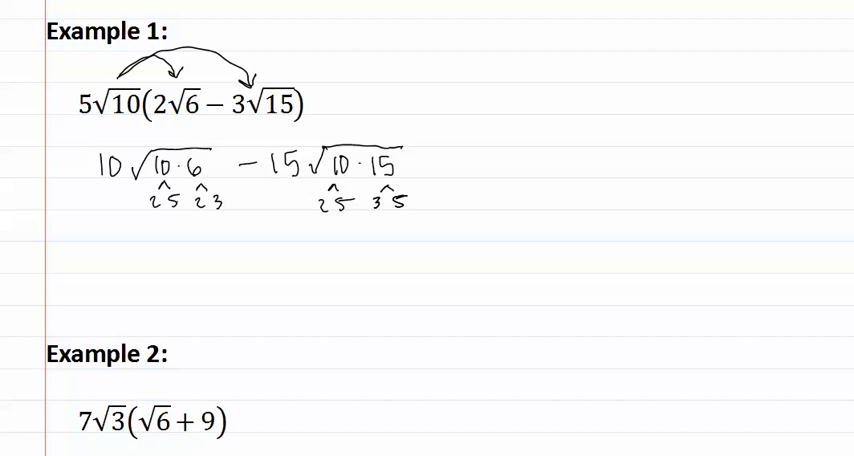
Mark factor trees under 10, 6 and 15, then write 10√(2²·3·5) − 15√(2·3·5²).
{"action": "type", "text": "11"}
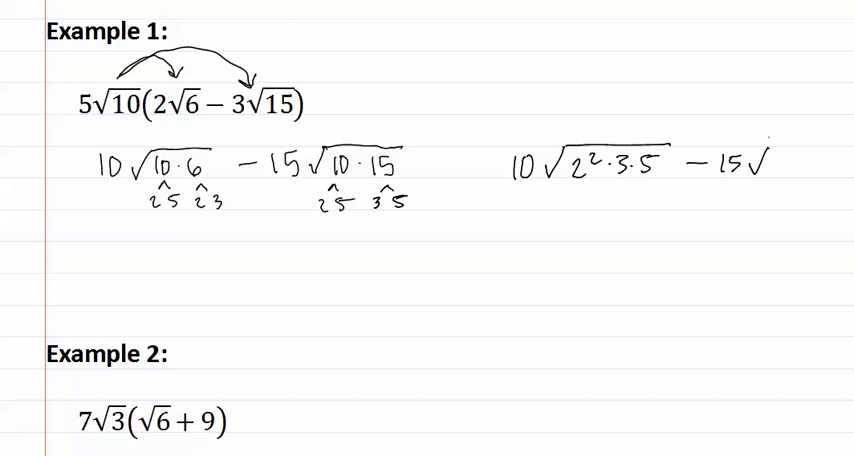
{"action": "type", "text": "2.3"}
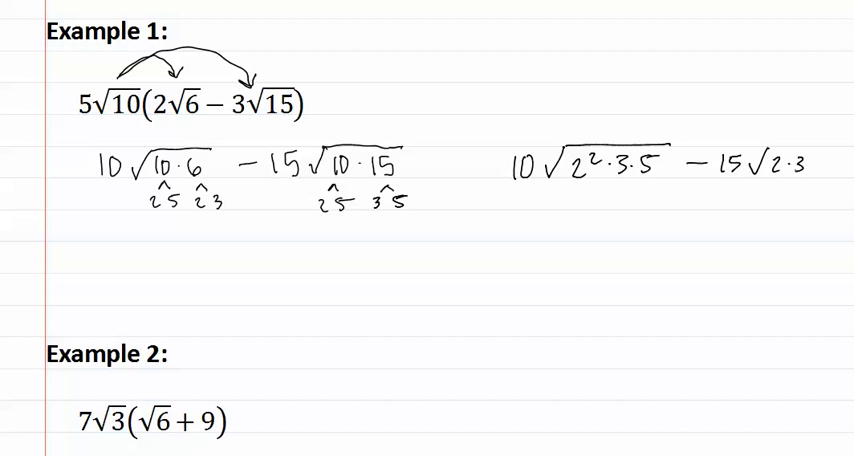
{"action": "type", "text": "²"}
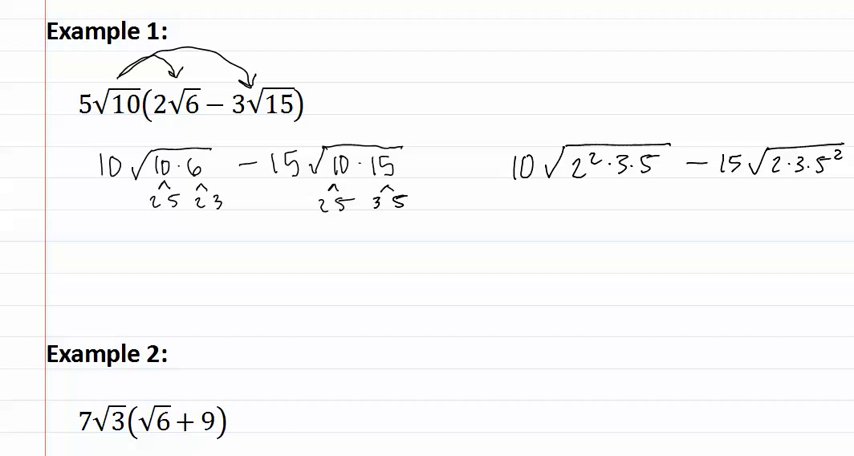
{"action": "type", "text": "10"}
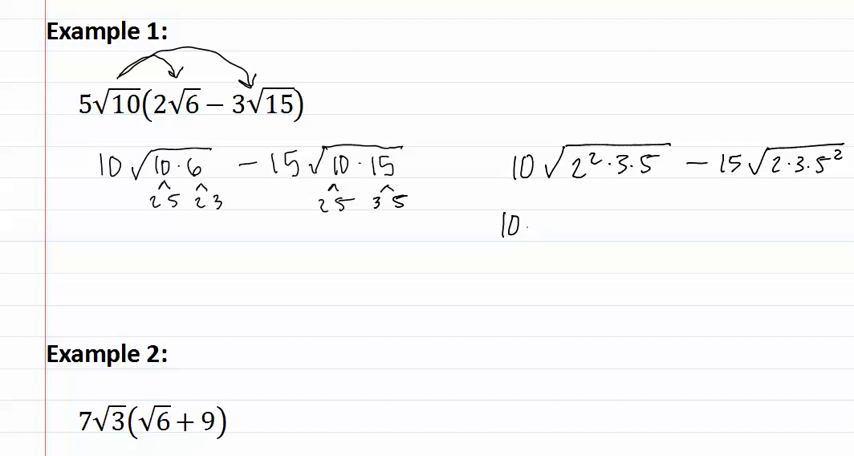
Handwrite 10·2√(3·5) − 15·5√(2·3) below Example 1's factored expression.
{"action": "type", "text": "·2 √"}
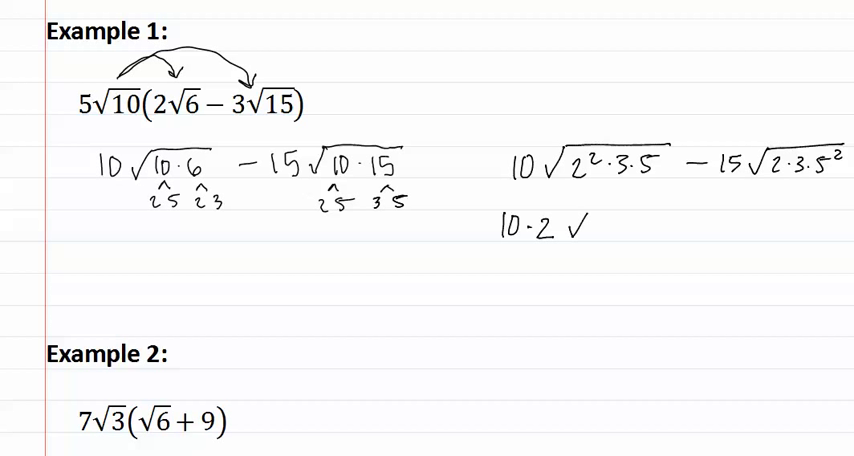
{"action": "type", "text": "3.5 − 15·"}
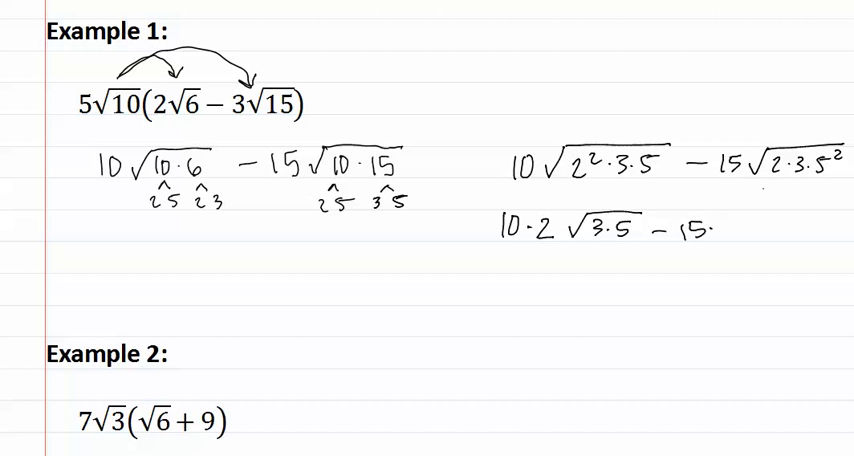
{"action": "type", "text": "5"}
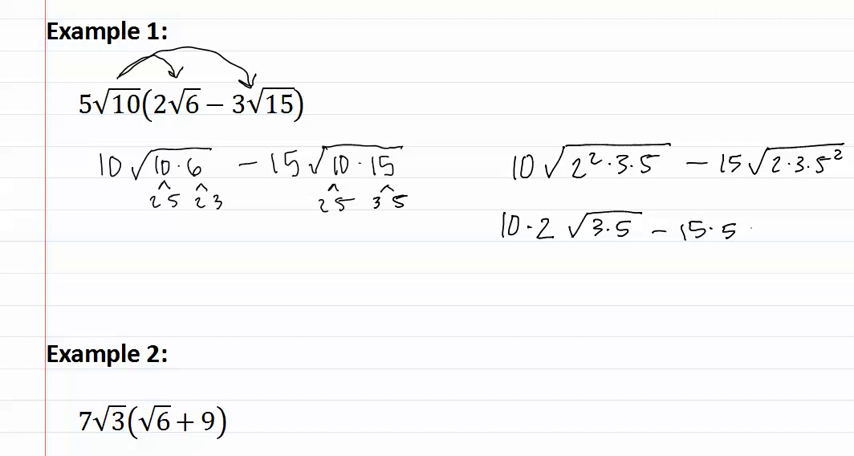
{"action": "type", "text": "√2·3"}
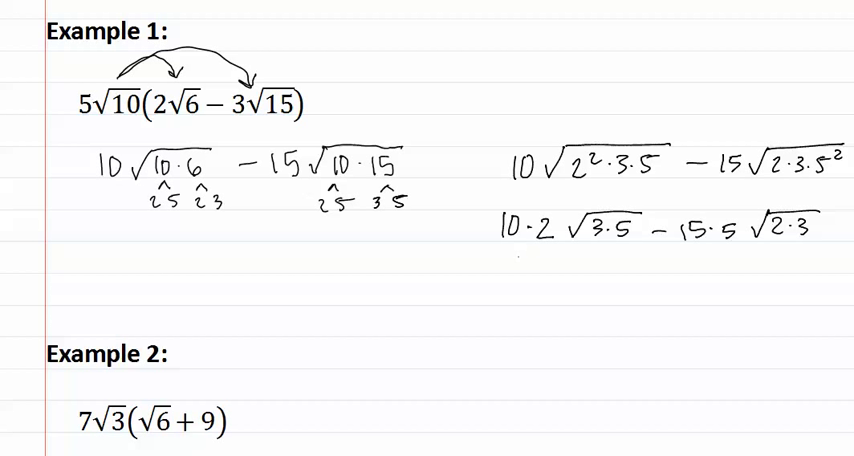
Write the simplified result 20√15 − 75√6 underneath.
{"action": "type", "text": "20 √"}
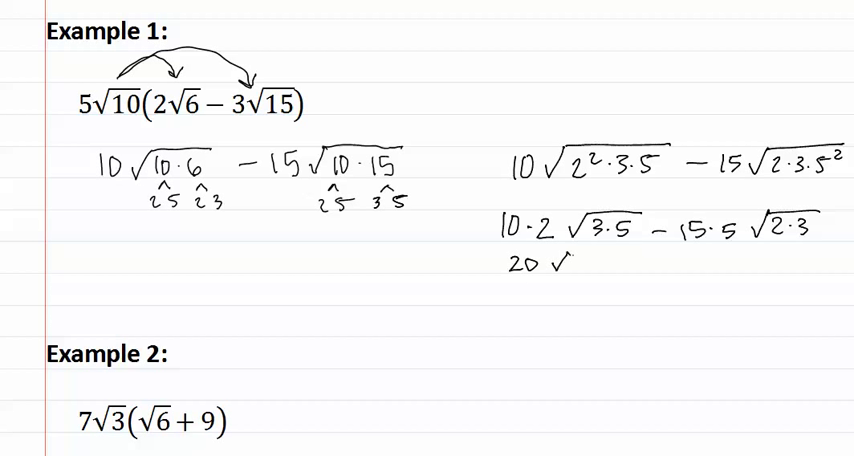
{"action": "type", "text": "15 −"}
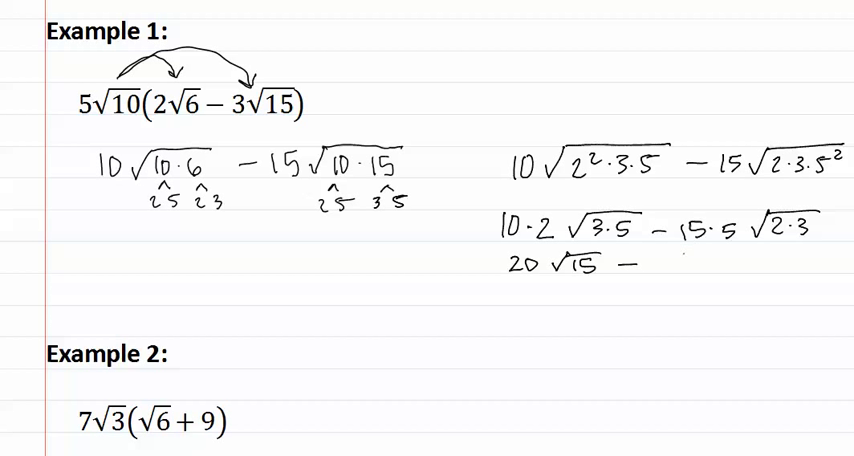
{"action": "type", "text": "75√"}
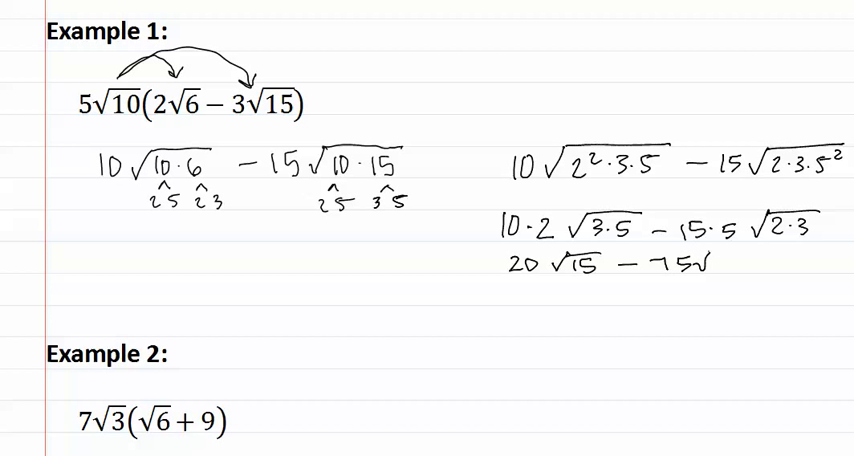
{"action": "type", "text": "6"}
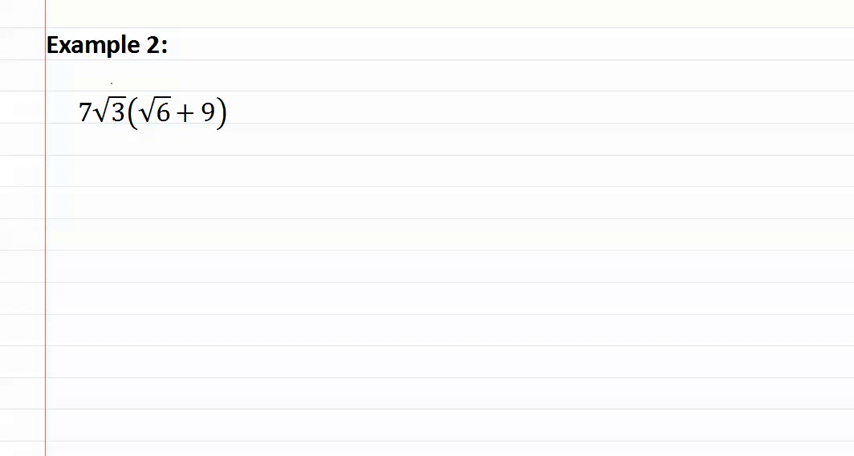
Draw arrows from 7√3 to √6 and 9, handwriting 7√(3·6) + 63√3.
{"action": "left_click_drag", "start_coordinate": [108, 88], "coordinate": [155, 85]}
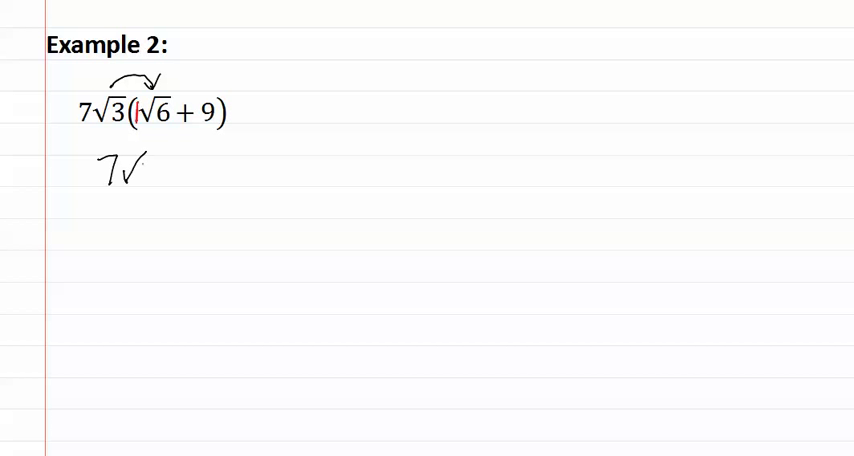
{"action": "type", "text": "18"}
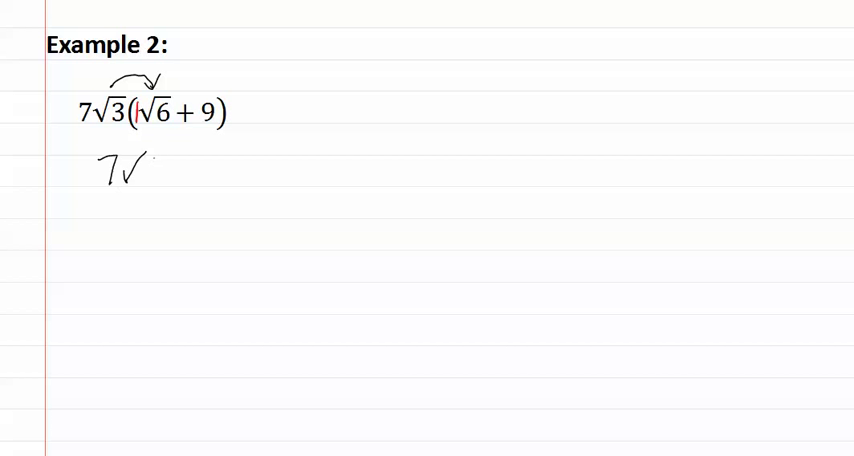
{"action": "type", "text": "3·6"}
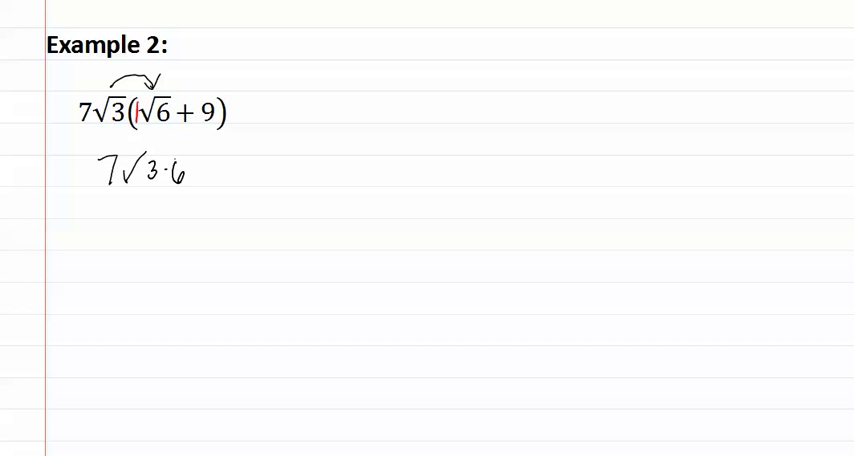
{"action": "left_click_drag", "start_coordinate": [130, 166], "coordinate": [200, 163]}
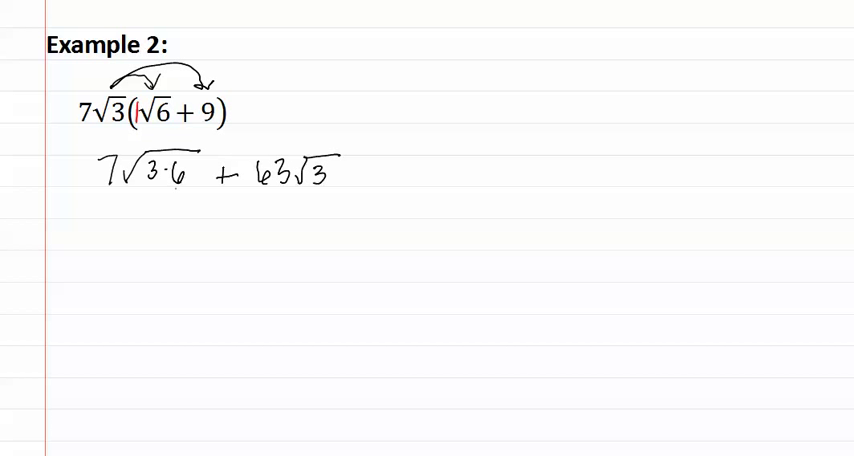
Factor 6 as 2·3, write 7√(2·3²) + 63√3, then 7·3√2 + 63√3, and 21√2 + 63√3.
{"action": "type", "text": "^"}
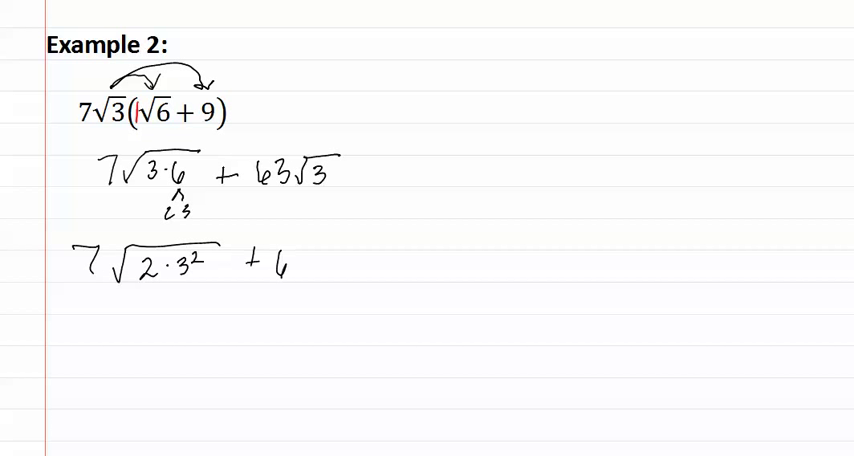
{"action": "type", "text": "3√3"}
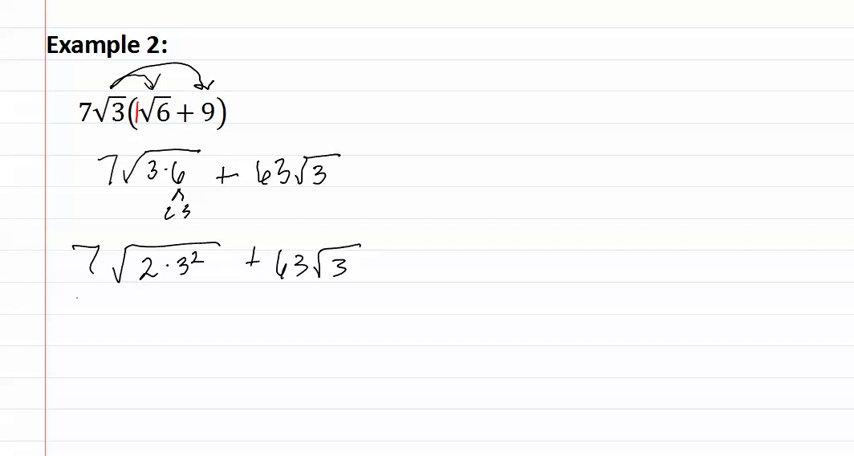
{"action": "type", "text": "7·3·"}
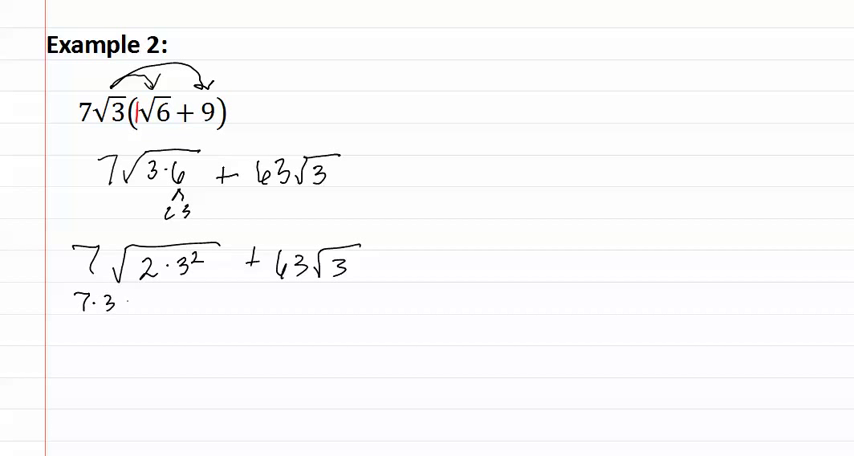
{"action": "type", "text": "√2 + 63√3"}
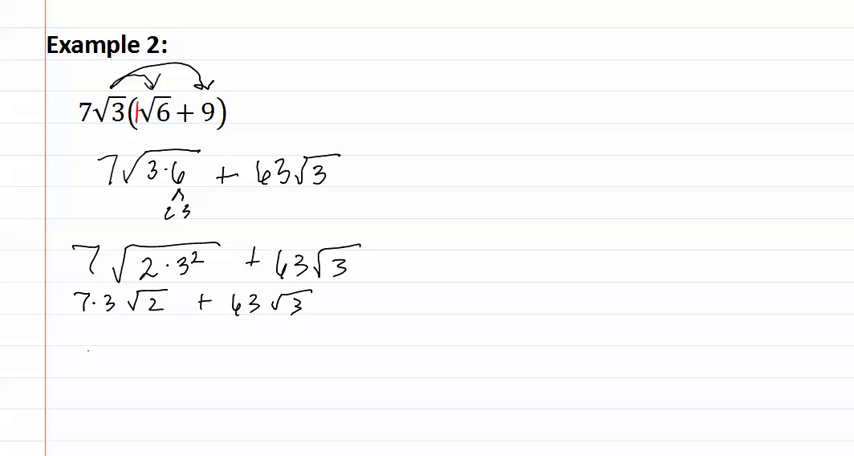
{"action": "type", "text": "21√2 +"}
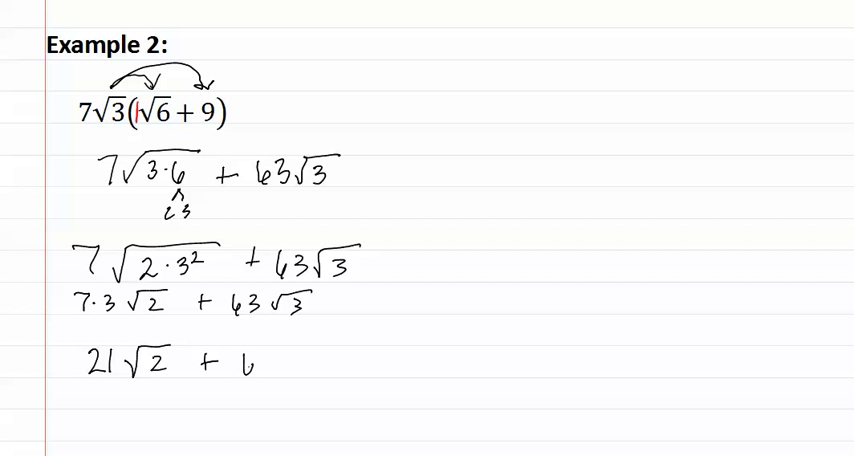
{"action": "type", "text": "63√3"}
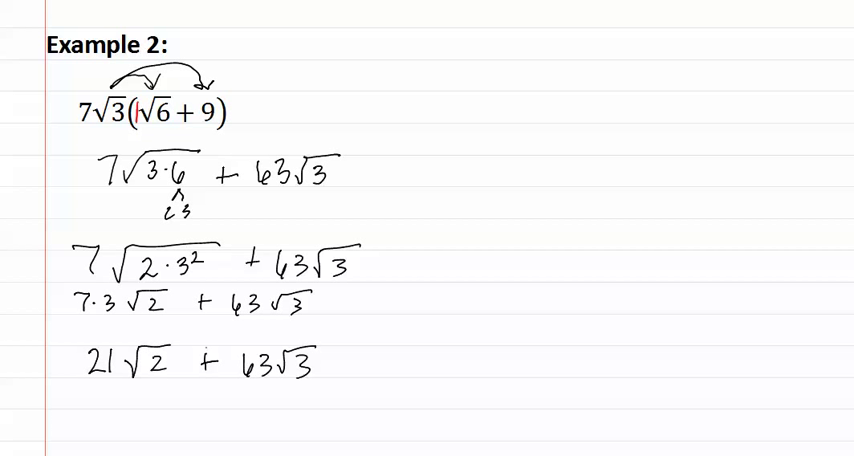